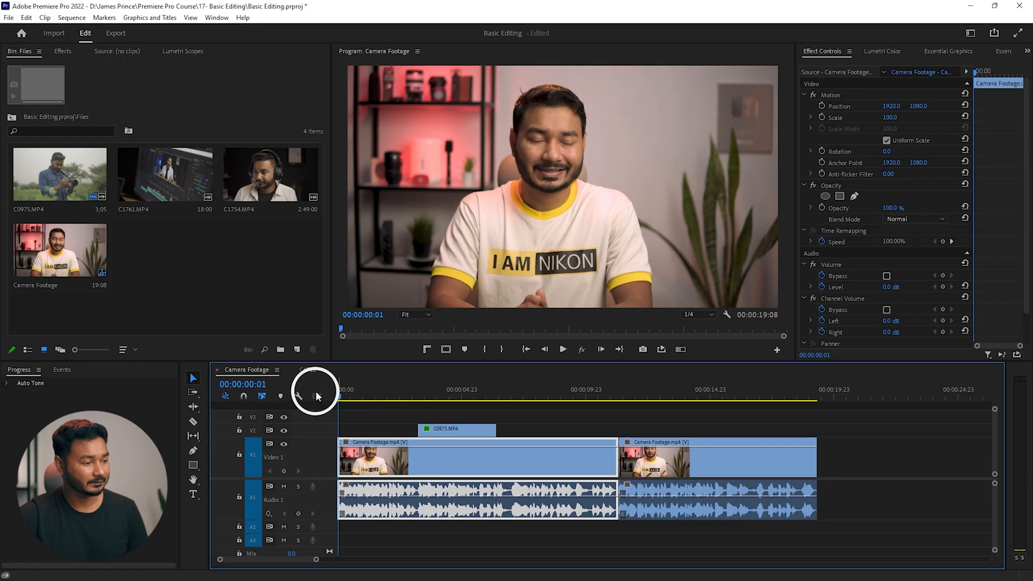
Play the sequence briefly, then return the playhead to the start of the B-roll.
click(413, 389)
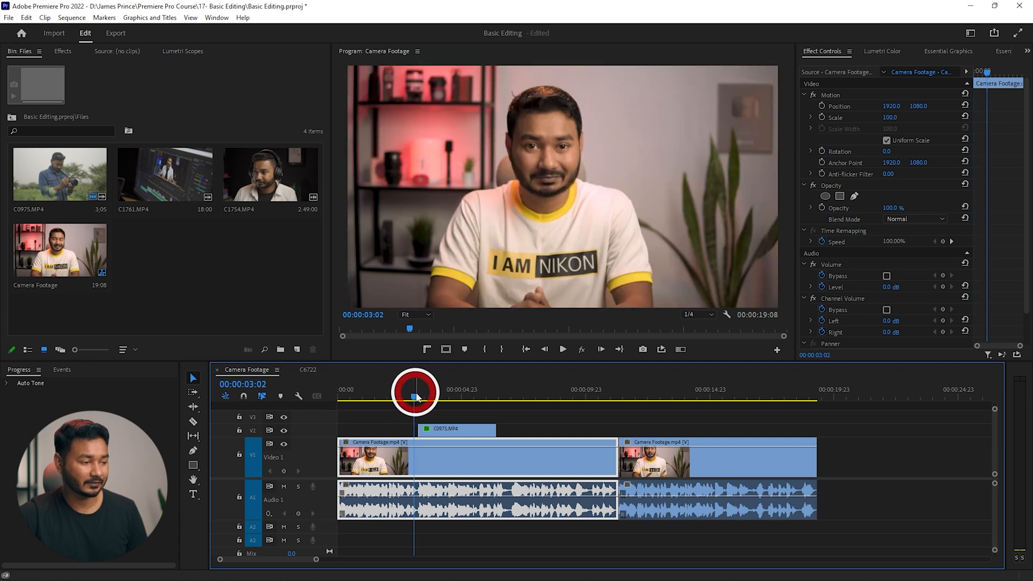
key(space)
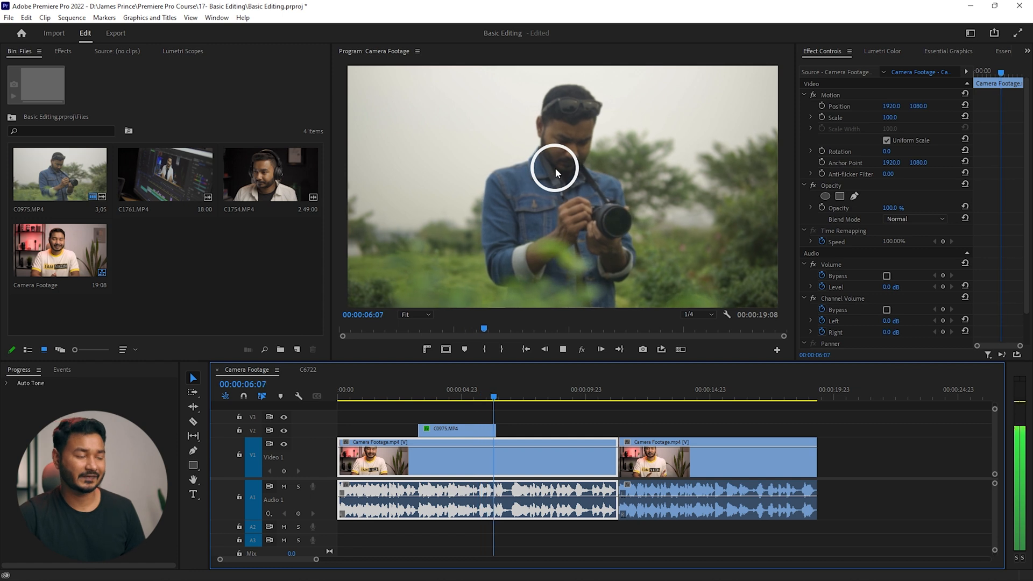
key(space)
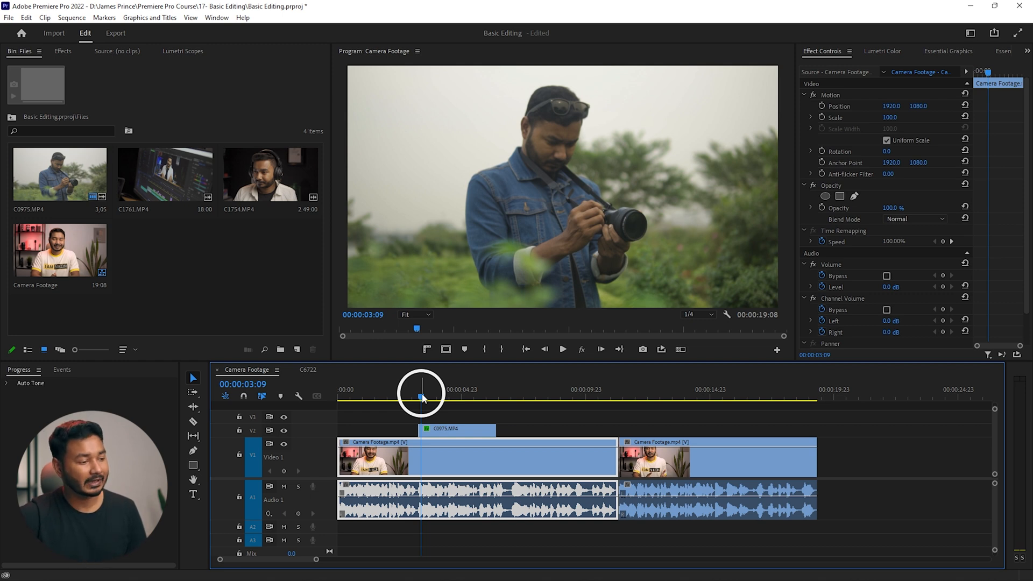
drag(420, 395, 417, 395)
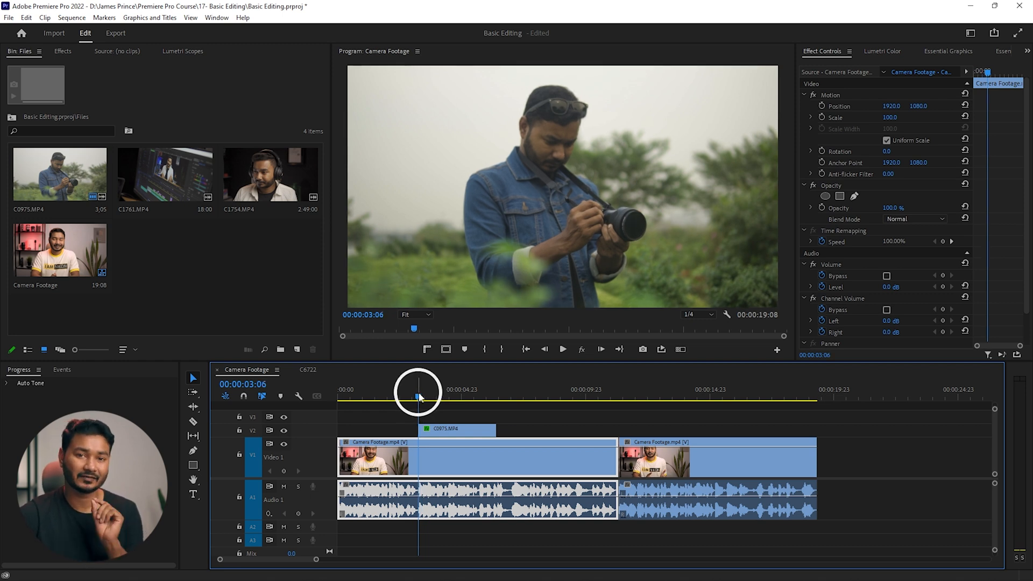
Select B-roll clip C0975.MP4 on V2 and show its Effect Controls.
click(456, 429)
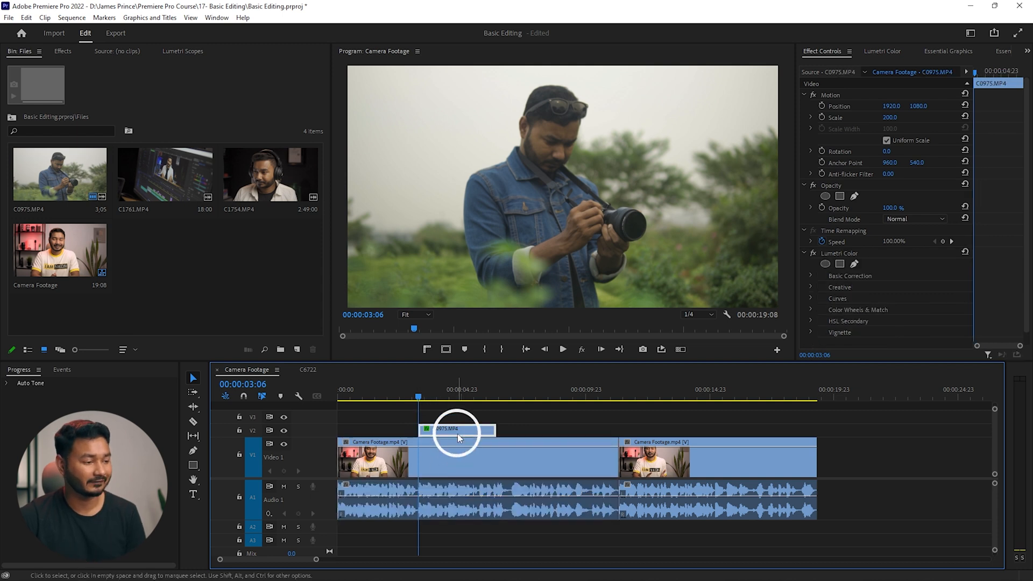
click(420, 398)
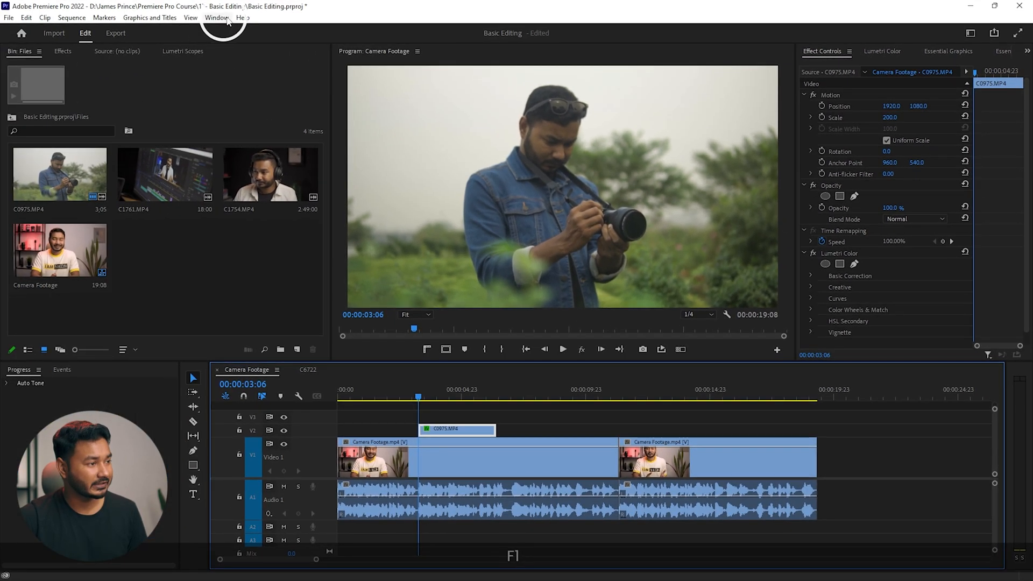
click(217, 17)
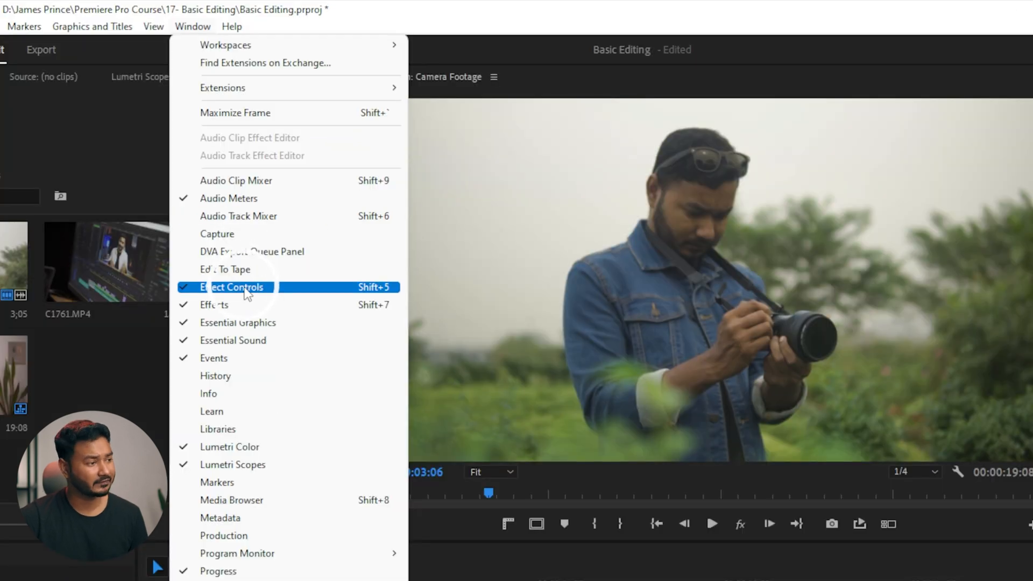
click(231, 286)
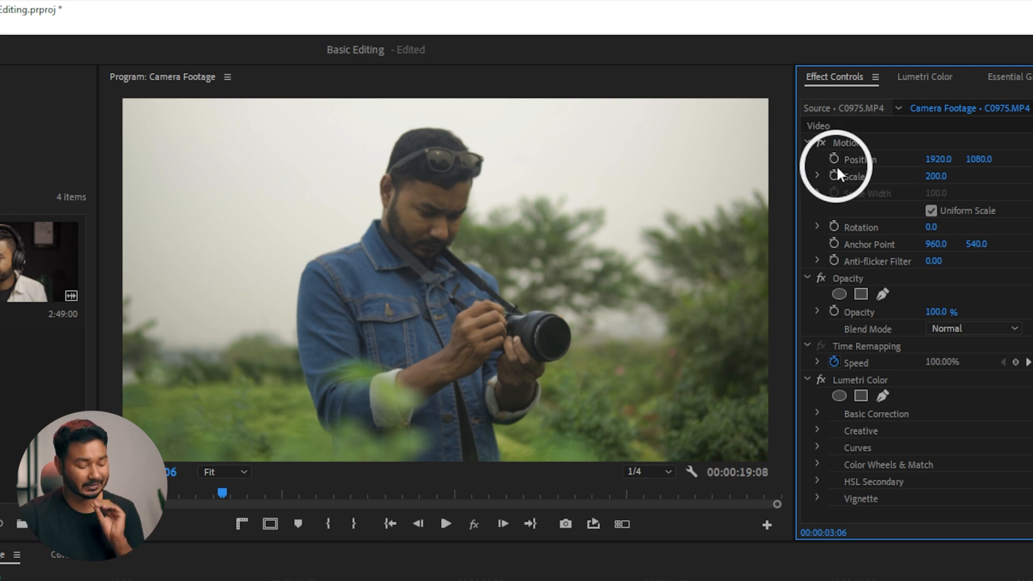
mouse_move(835, 175)
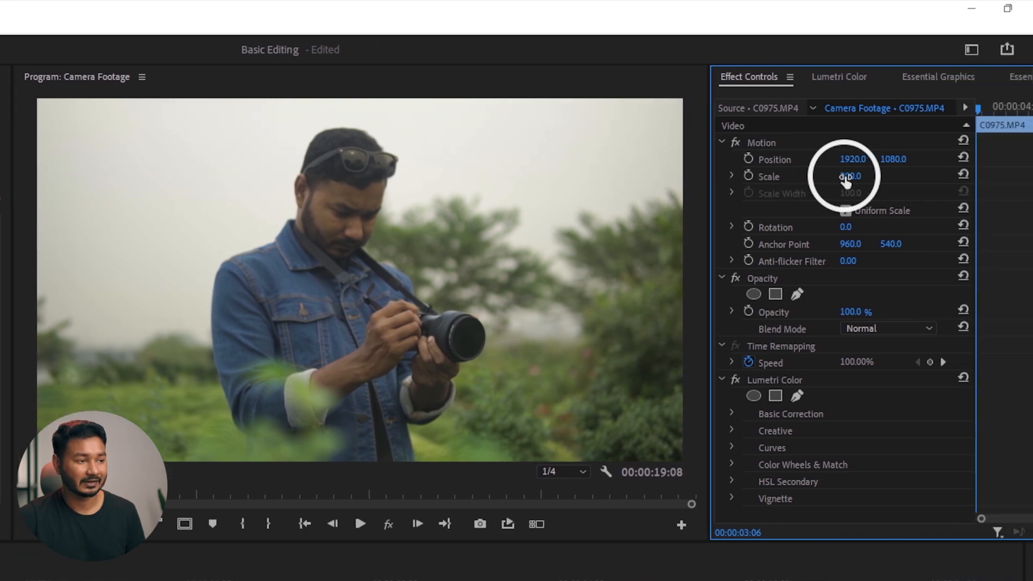
Set the B-roll clip's Scale to 200.0.
text(200.0)
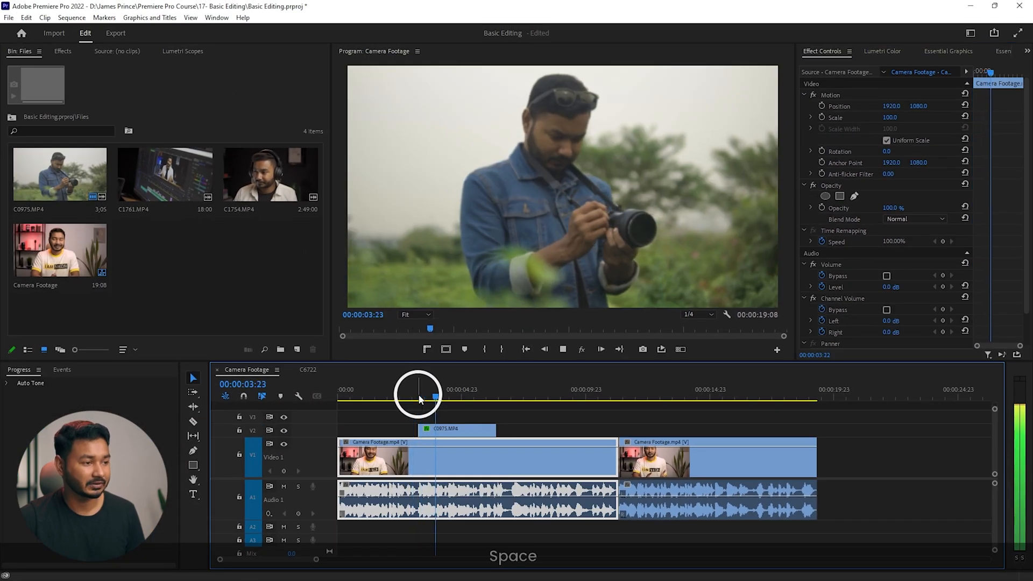
Stop playback and reselect the B-roll clip C0975.MP4.
click(456, 429)
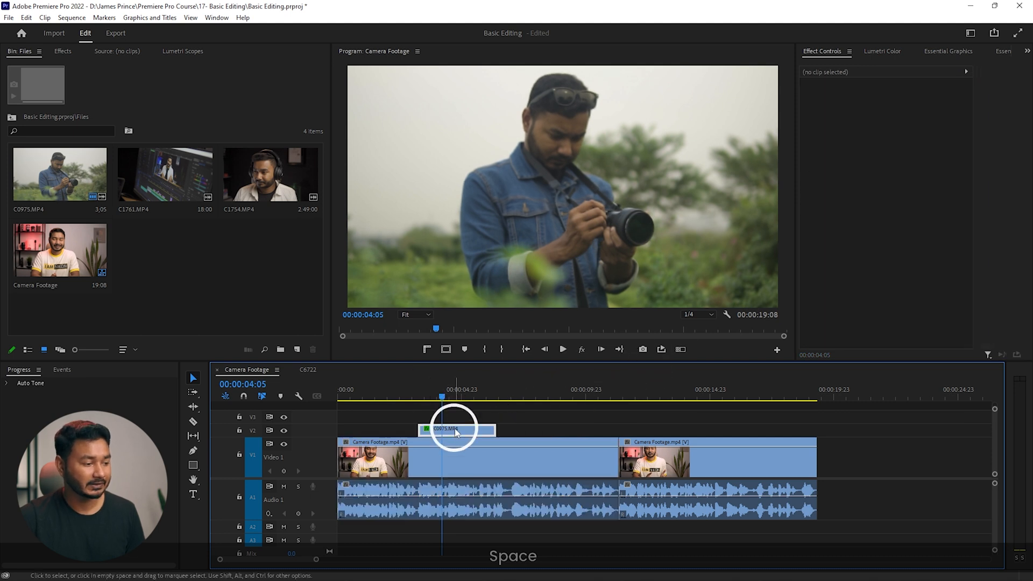
click(456, 429)
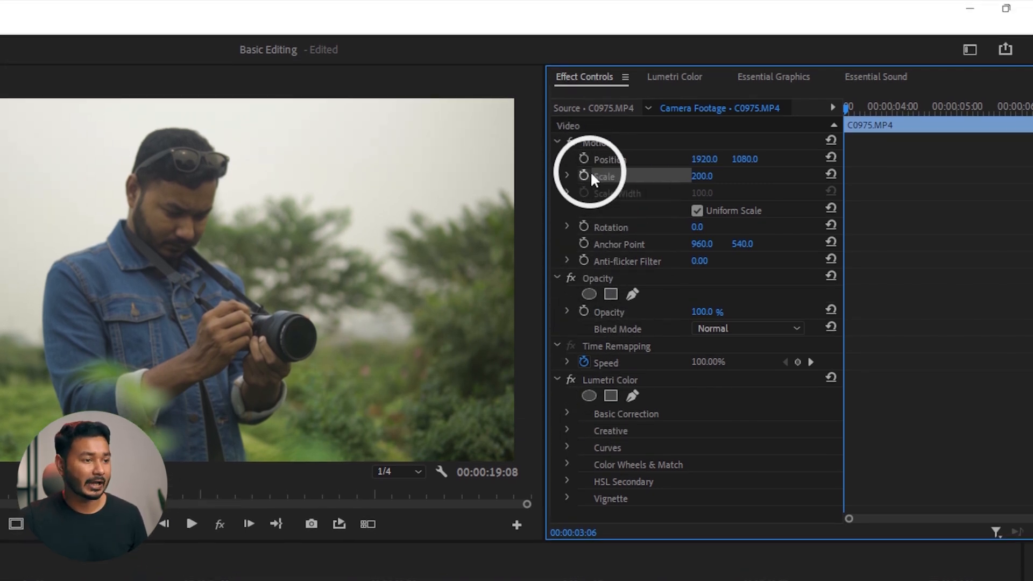
mouse_move(581, 175)
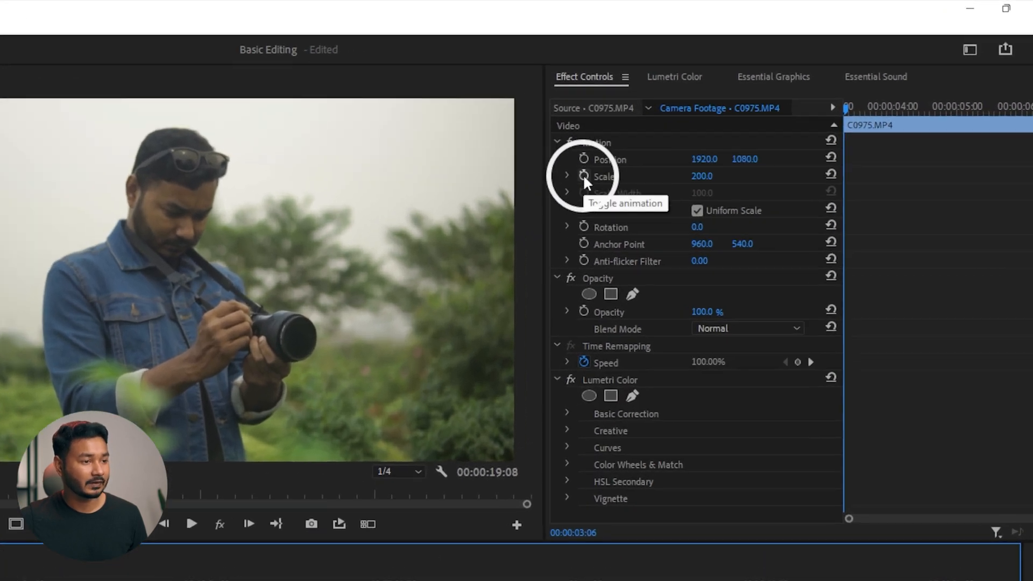
Enable Scale animation with a 200 keyframe at the clip start, then move the playhead later.
click(582, 175)
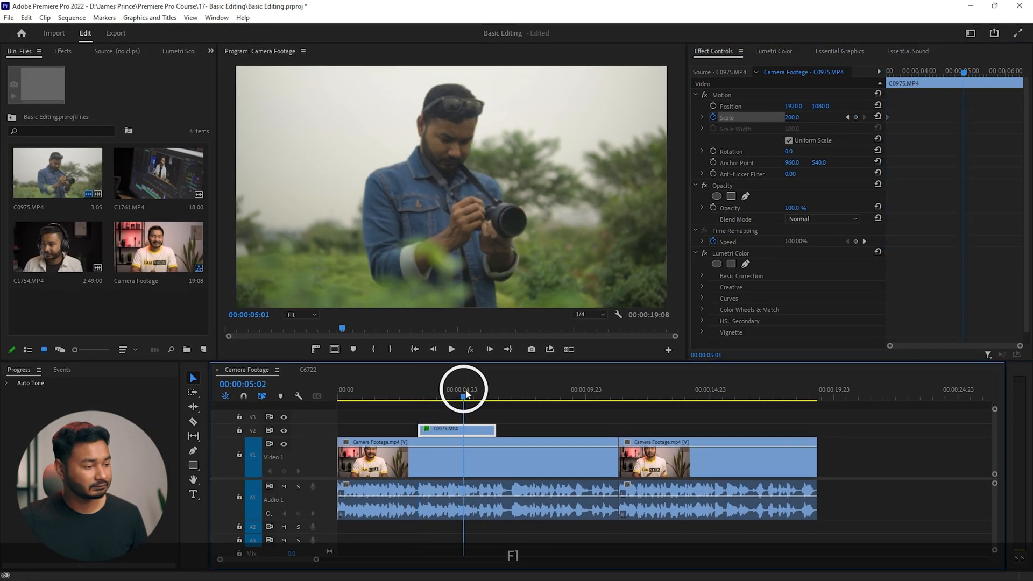
drag(464, 389, 491, 389)
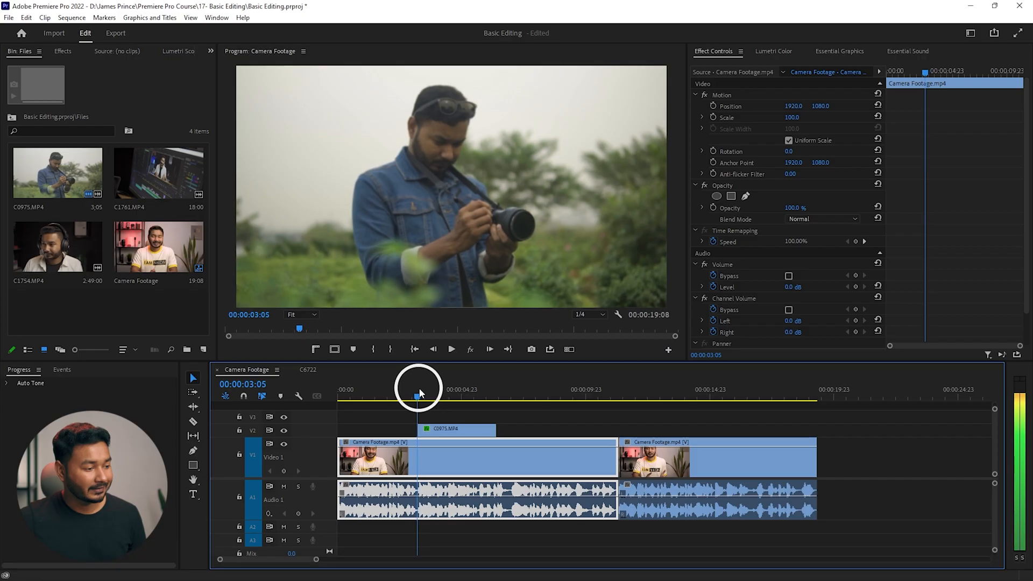
Add a second Scale keyframe of 214.2 so the B-roll gradually zooms in.
key(space)
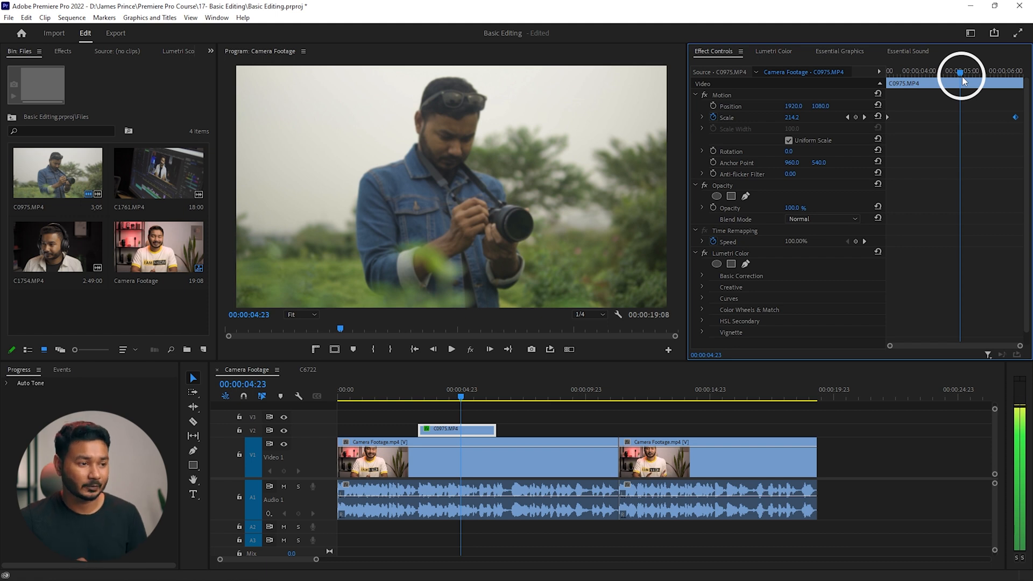
Return to the clip's first frame and keyframe Opacity at 0%.
drag(960, 73, 940, 73)
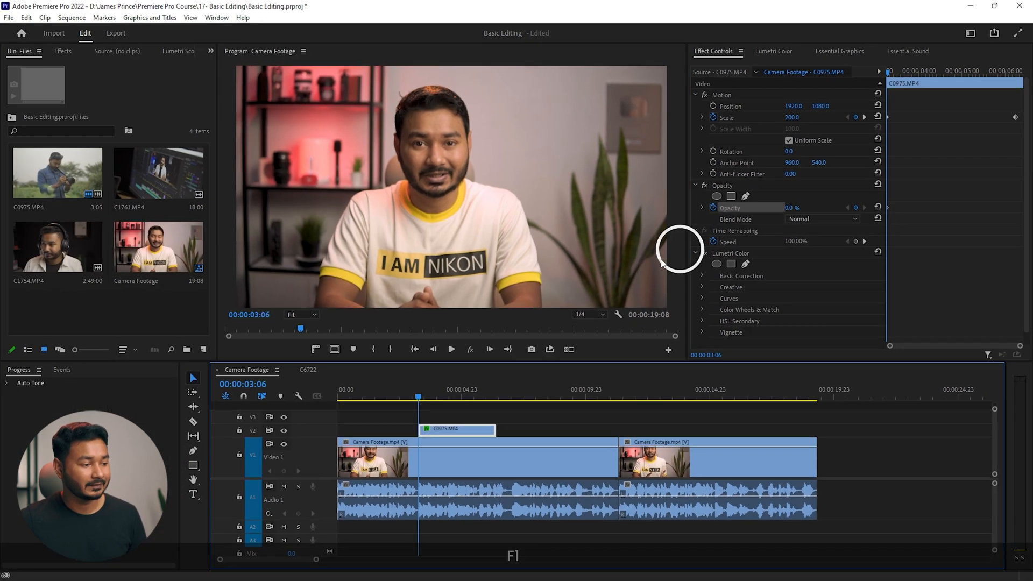
Add the ending full-Opacity keyframe and preview the fade-in and zoom.
key(space)
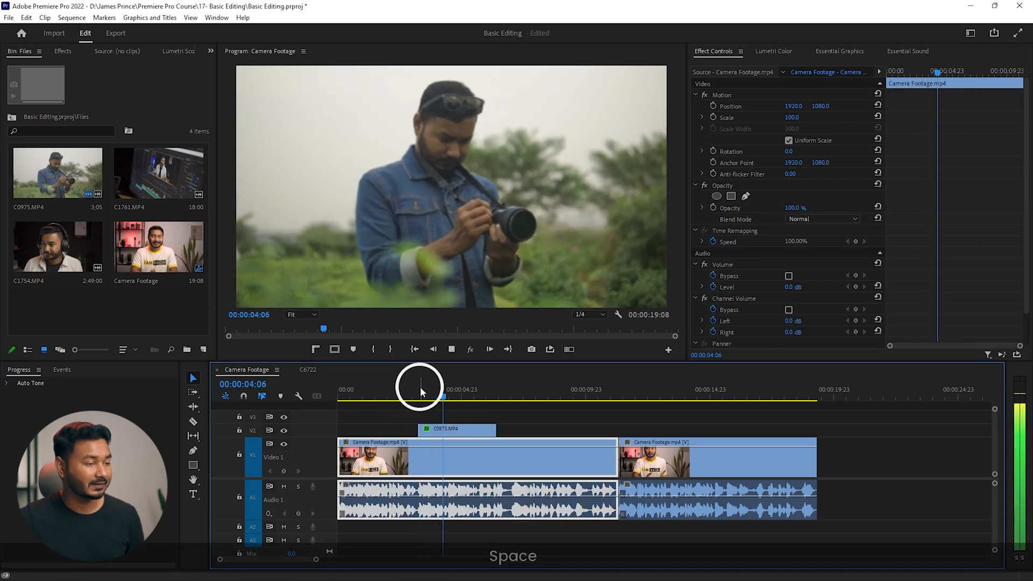
key(space)
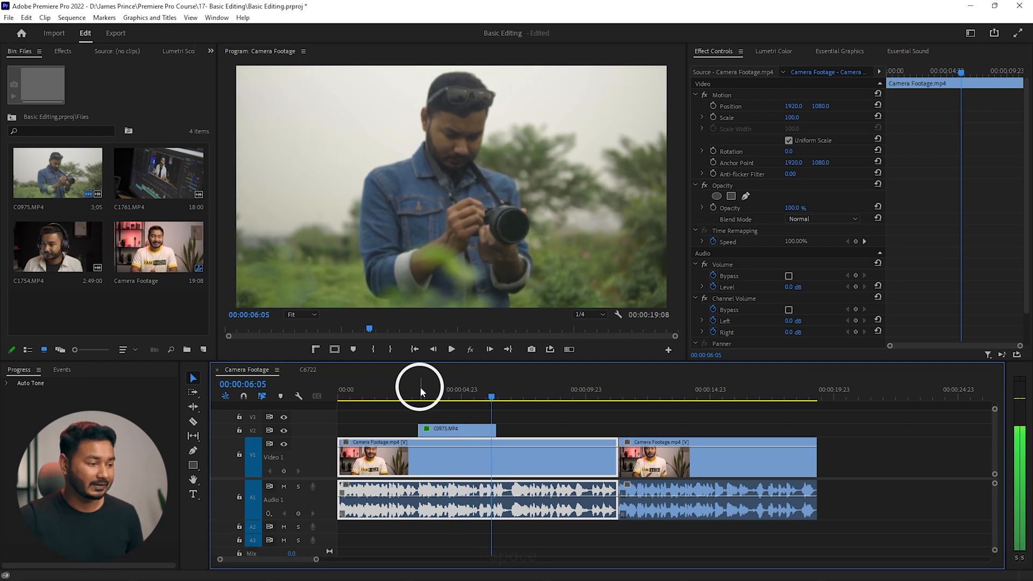